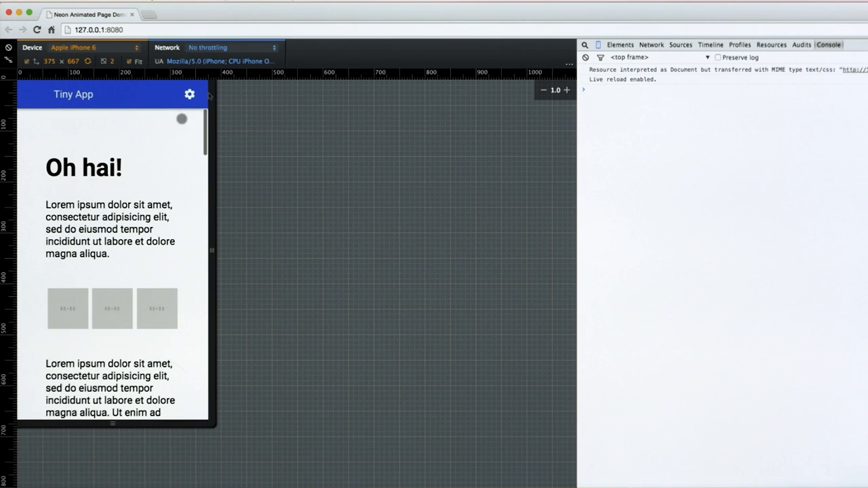
# Open the demo app's settings page and return to the main page.
pyautogui.click(189, 94)
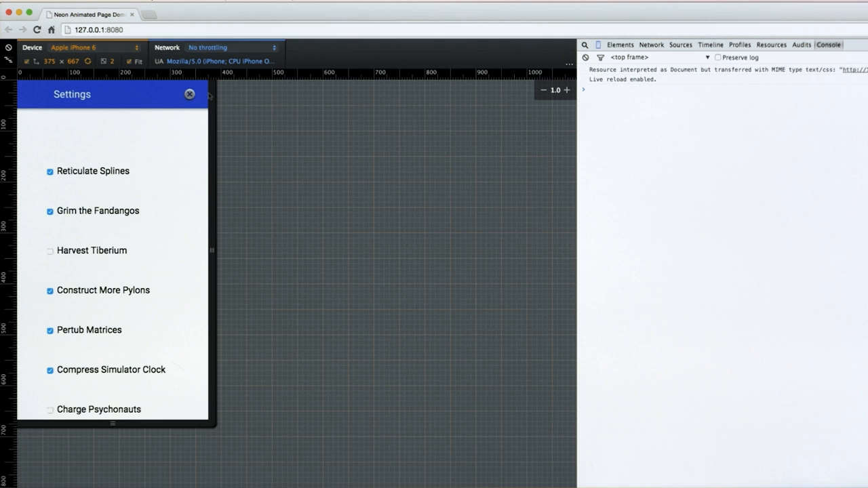
pyautogui.click(189, 93)
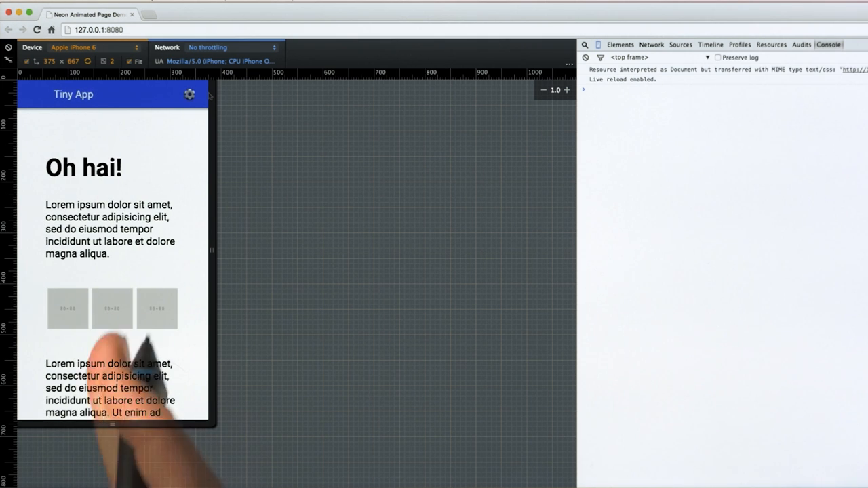
pyautogui.click(190, 94)
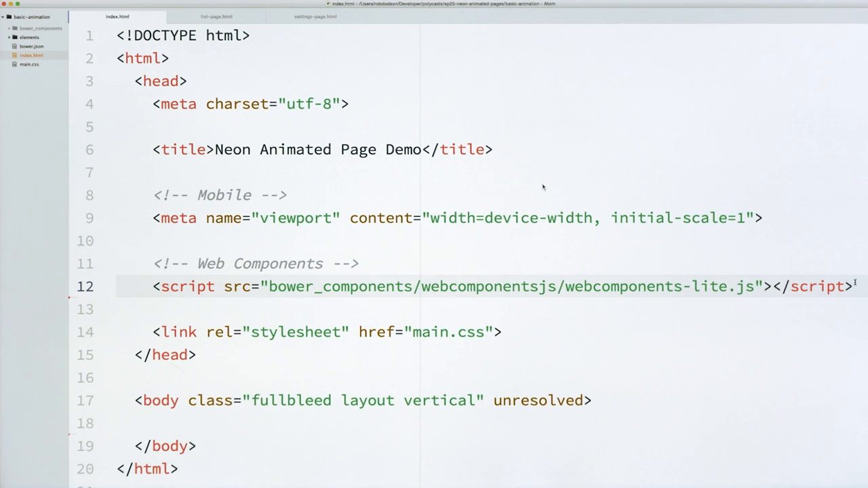
# Add link imports for neon-animated-pages.html and iron-flex-layout/classes/iron-flex-layout.html under the webcomponents script.
pyautogui.write('<link rel="import" href="bower_components//.html">')
pyautogui.write('<link rel="import" href="bower_components/iron-flex-layout/iron-flex-layout.html">')
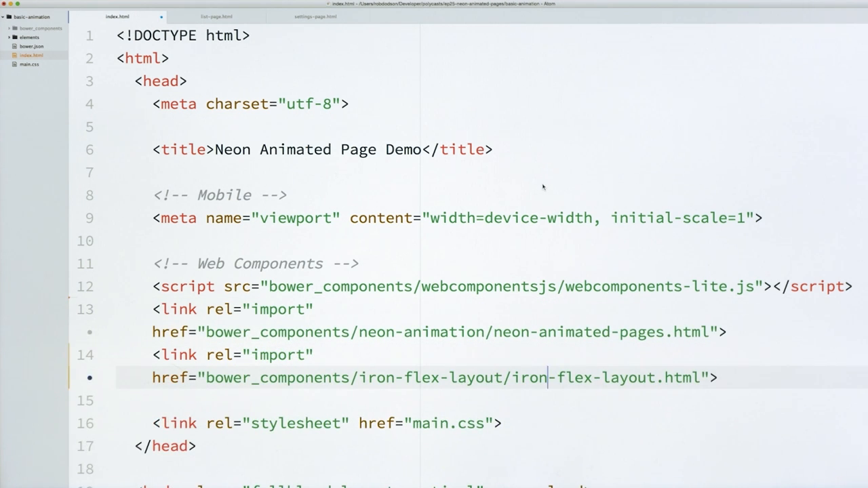
pyautogui.write('classes/')
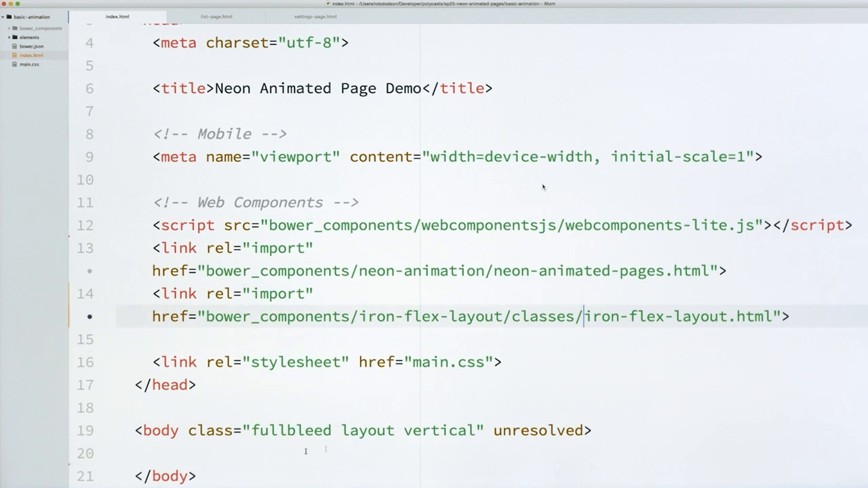
pyautogui.click(153, 451)
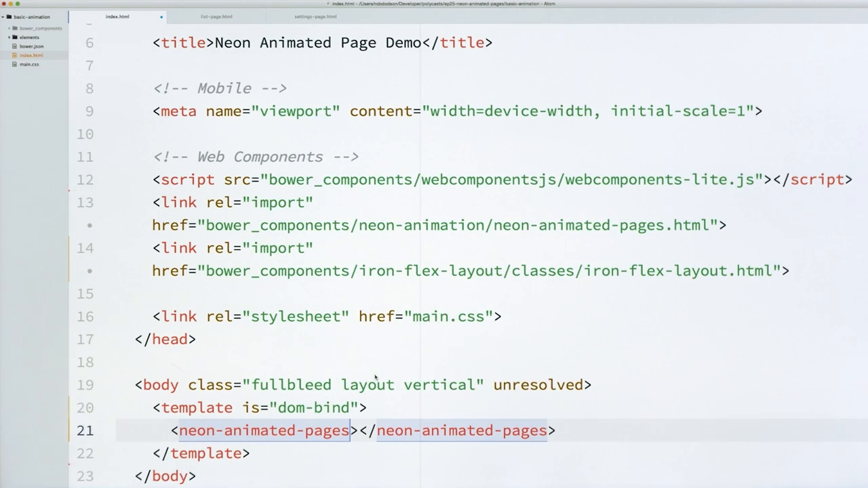
# Add a dom-bind template with id "app" holding neon-animated-pages with class "flex" and selected="[[selected]]".
pyautogui.write('class=""')
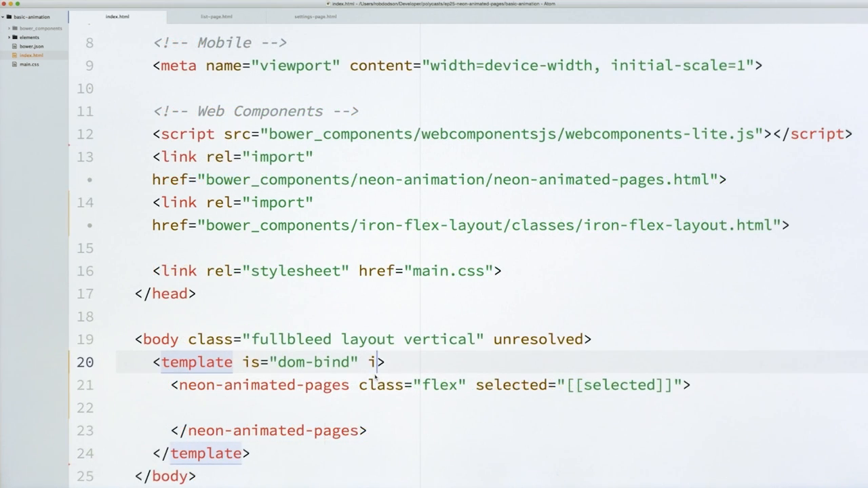
pyautogui.write('d="app"')
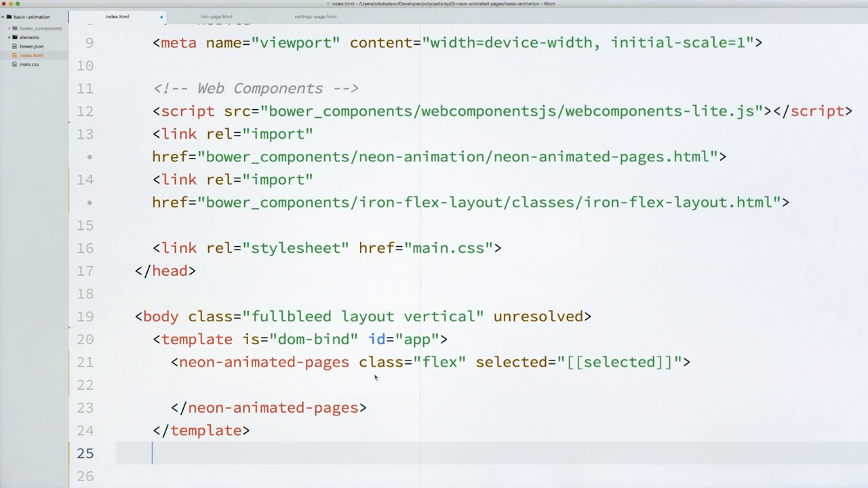
# Add a script with var app = document.querySelector('#app') and app.selected = 0.
pyautogui.write('script>')
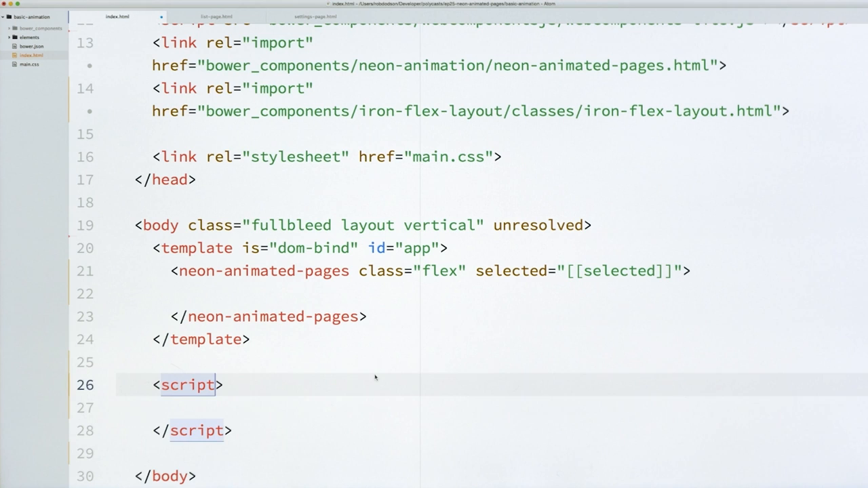
pyautogui.write("var app = document.querySelector('#app');")
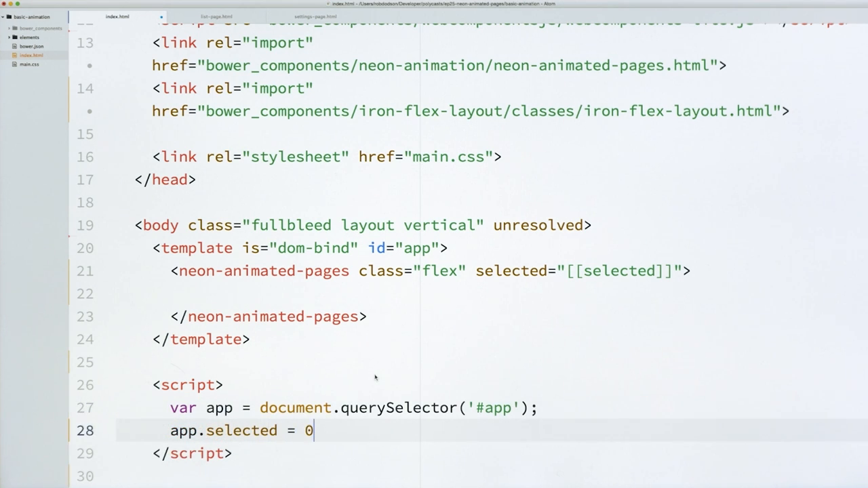
pyautogui.write(';')
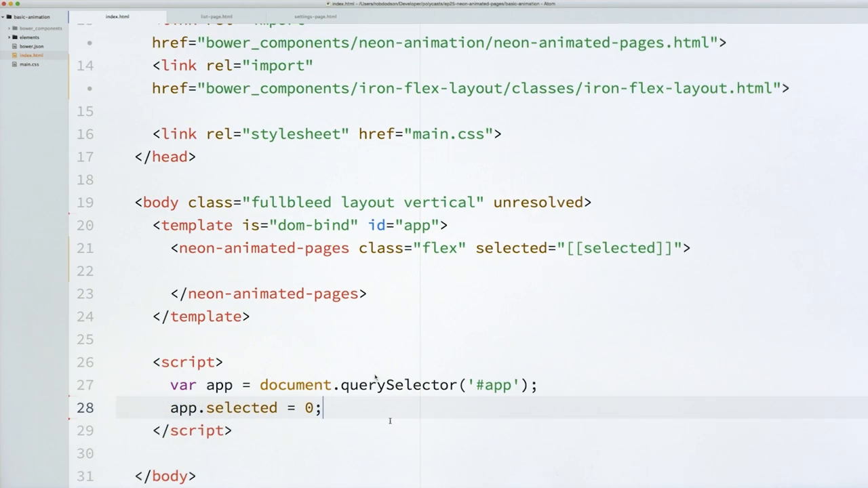